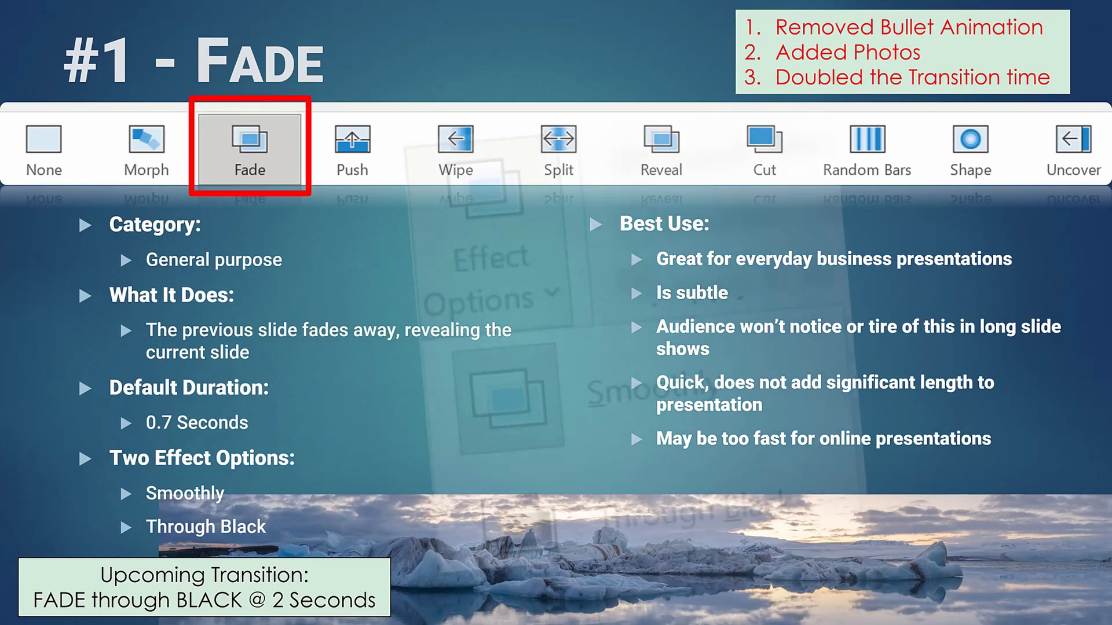
Advance from the Fade slide using its Fade Through Black transition.
click(488, 277)
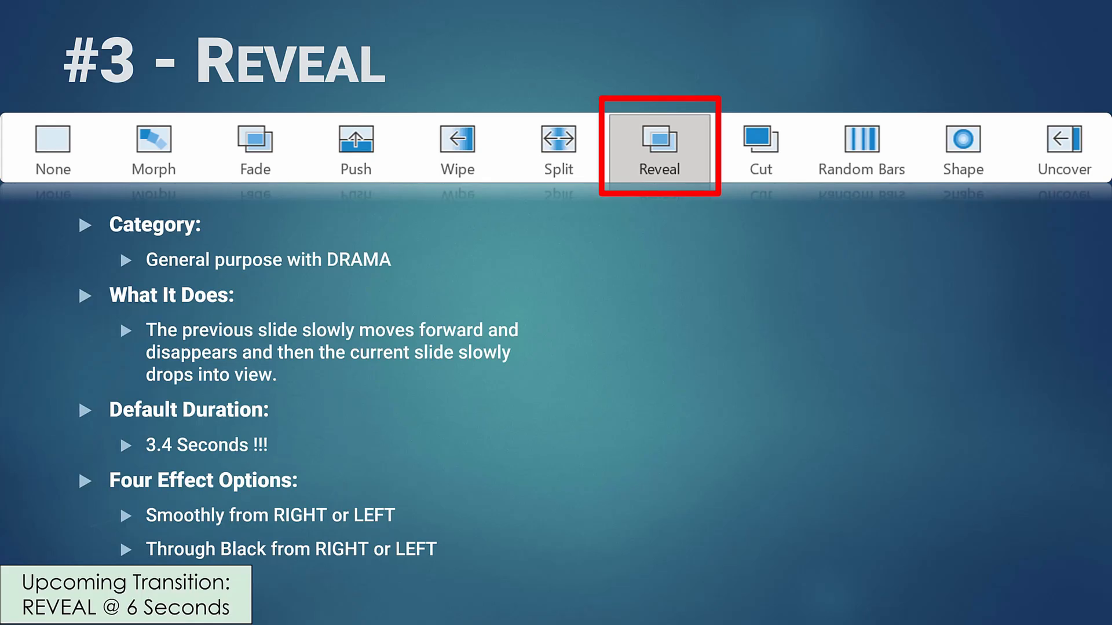
Advance from the Reveal slide to Dissolve with the Reveal transition.
click(279, 548)
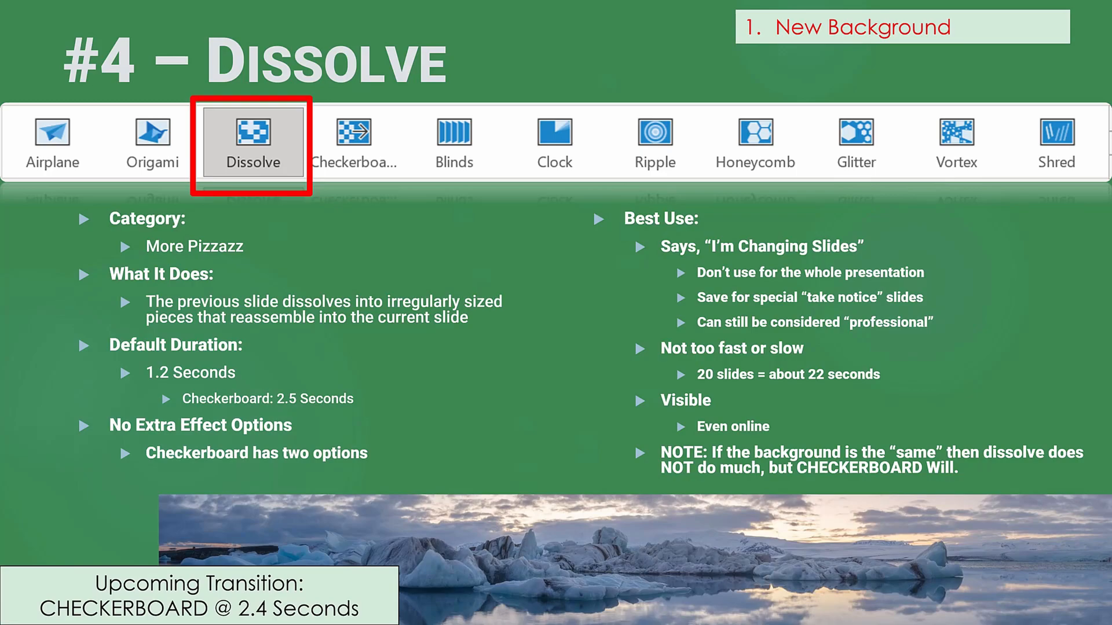
Advance from the Dissolve slide with the 2.4-second Checkerboard transition.
click(360, 141)
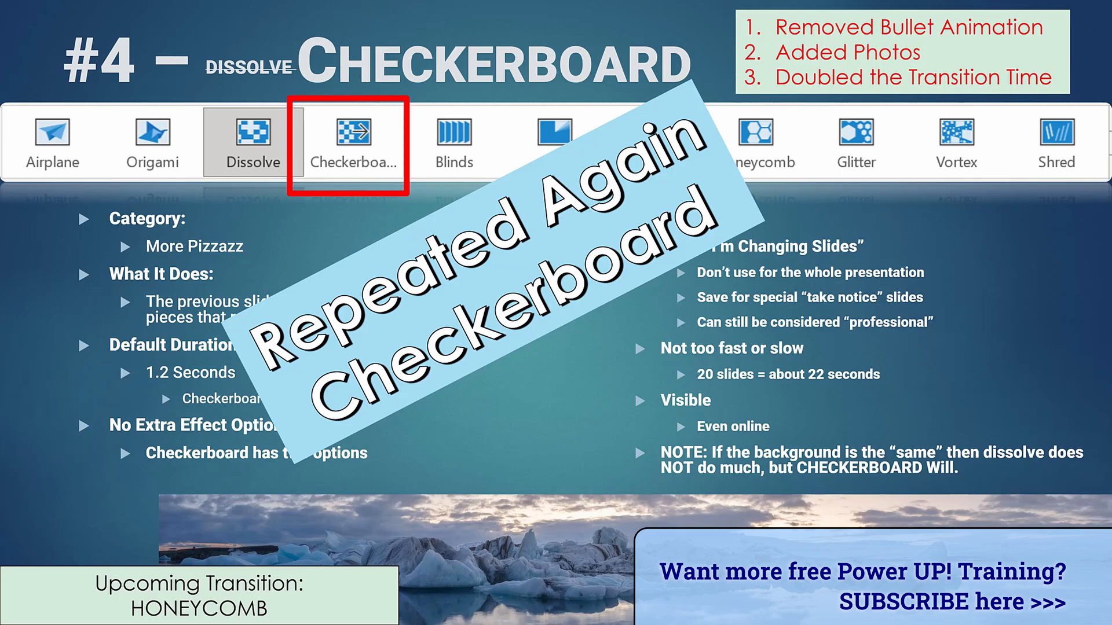
Step through the Honeycomb slide's annotations and advance to the Glitter or Vortex slide.
click(763, 141)
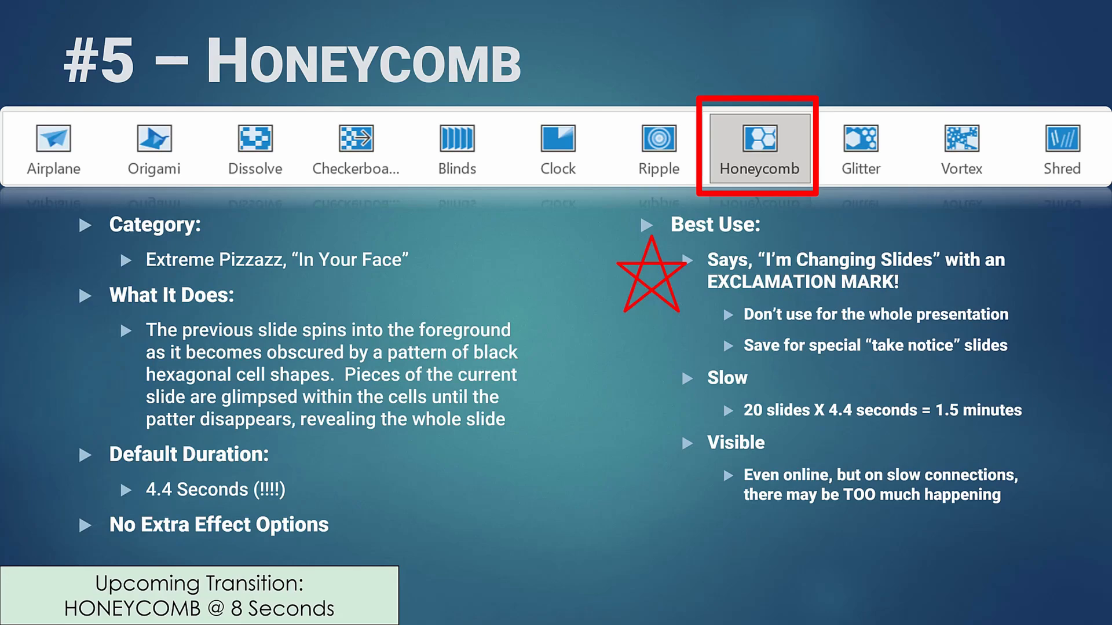
click(652, 276)
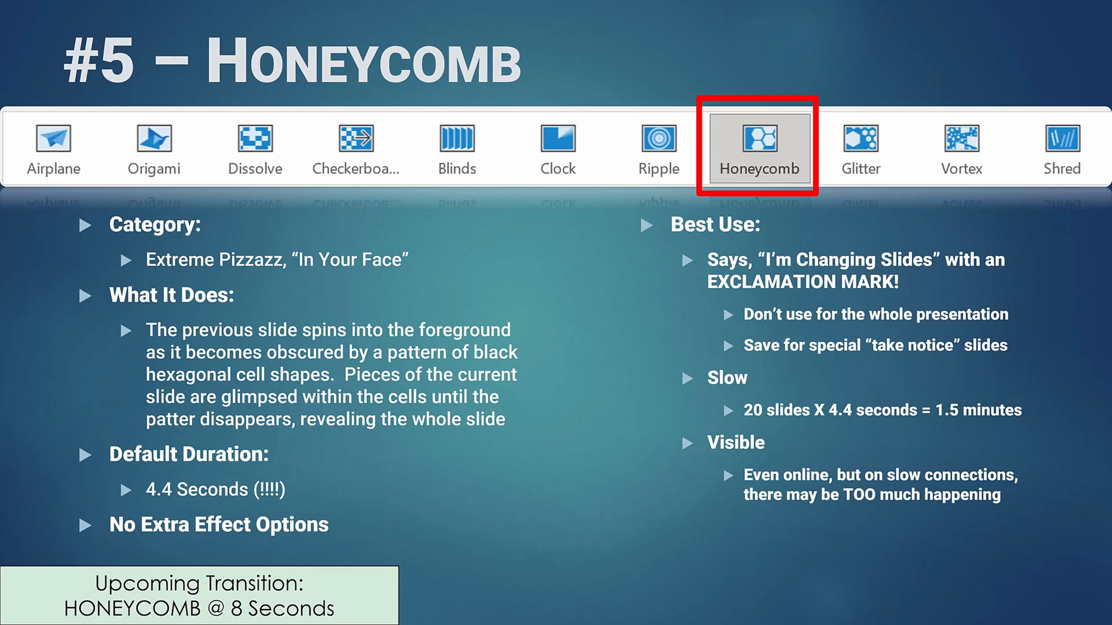
click(758, 147)
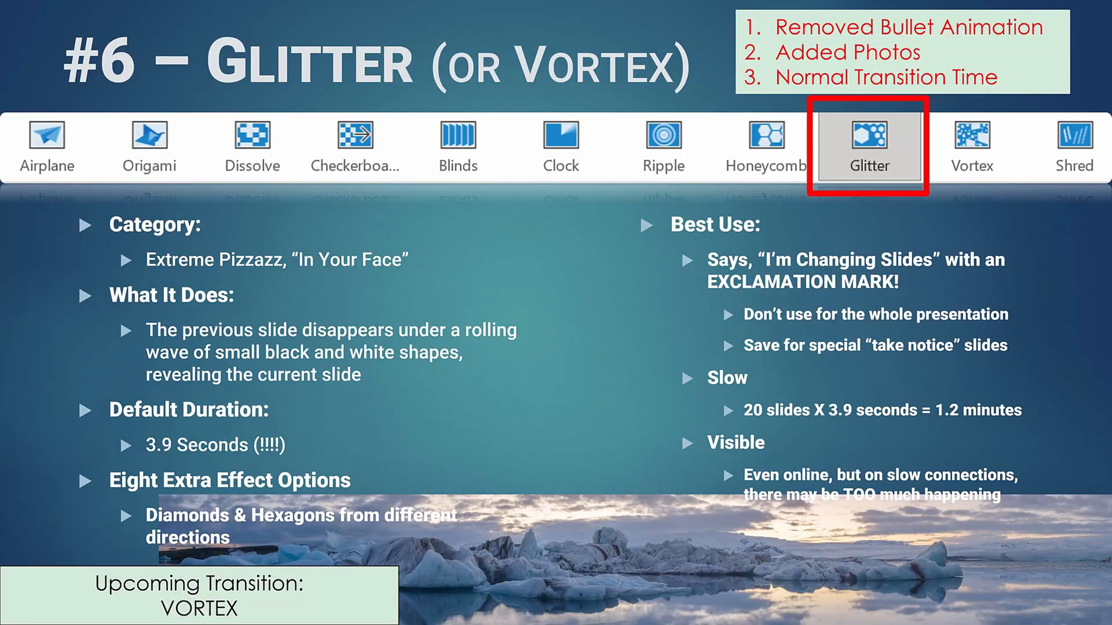
Advance from the revised Glitter slide to the Vortex version of slide #6.
click(972, 146)
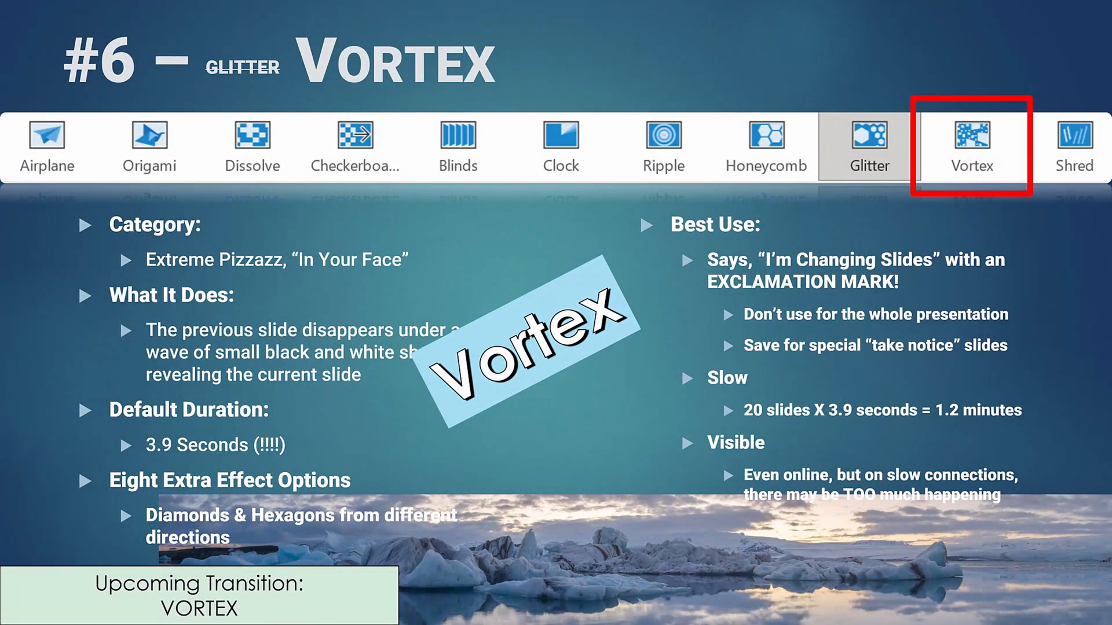